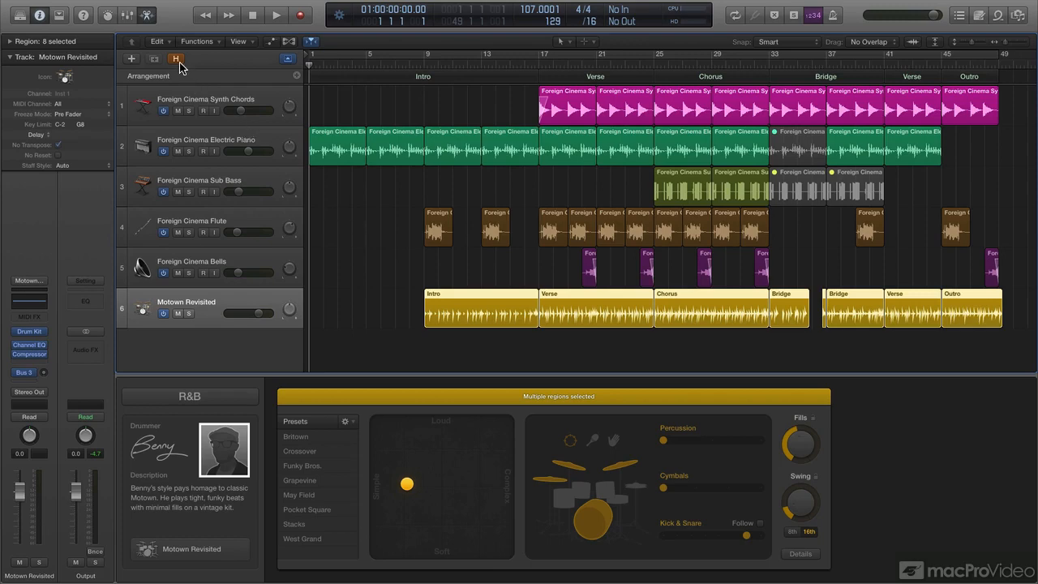
- Insert a Stereo I/O utility plug-in on the Motown Revisited channel strip
left_click(175, 58)
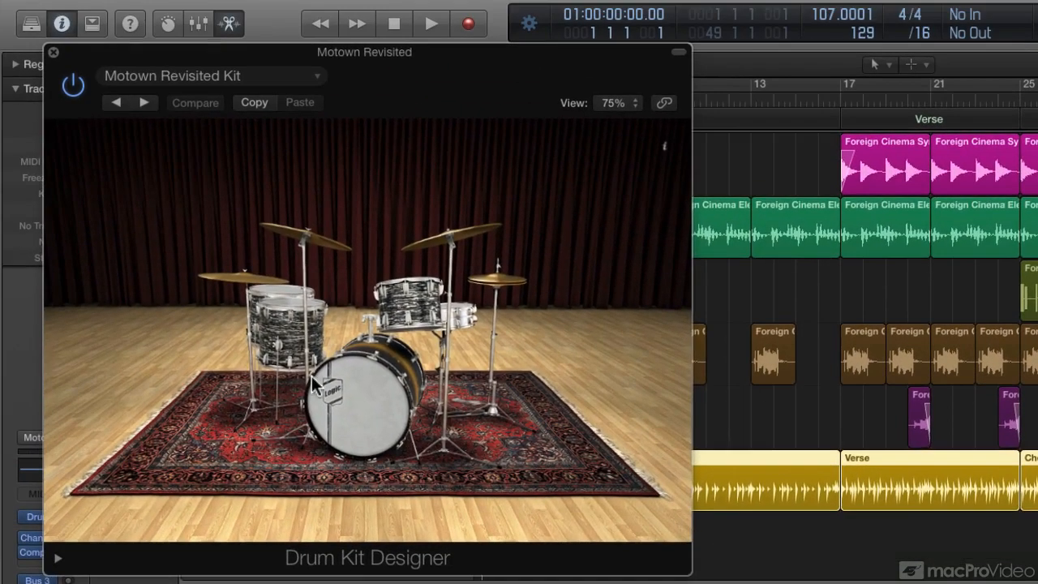
mouse_move(64, 96)
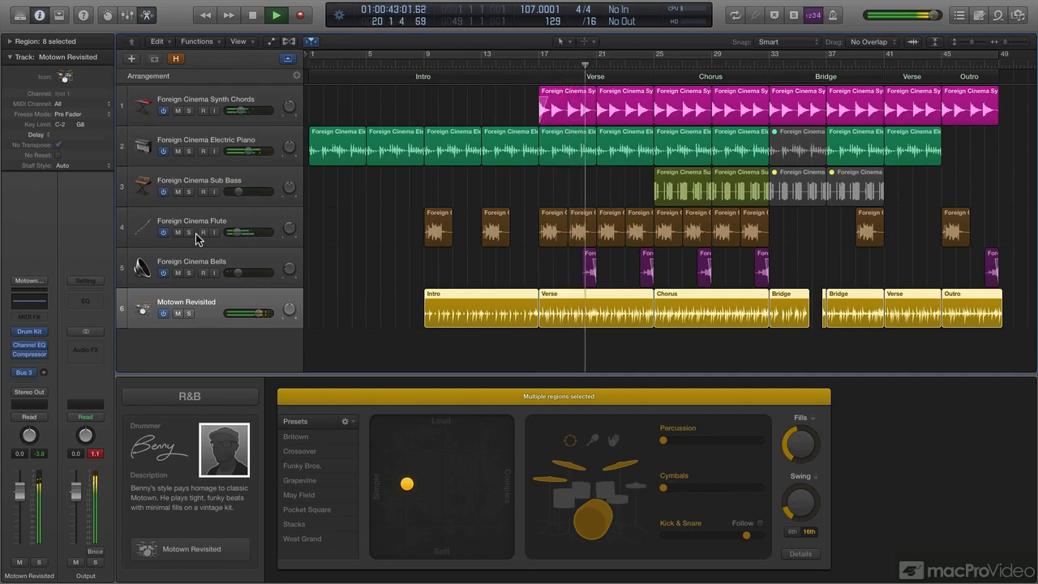
left_click(276, 15)
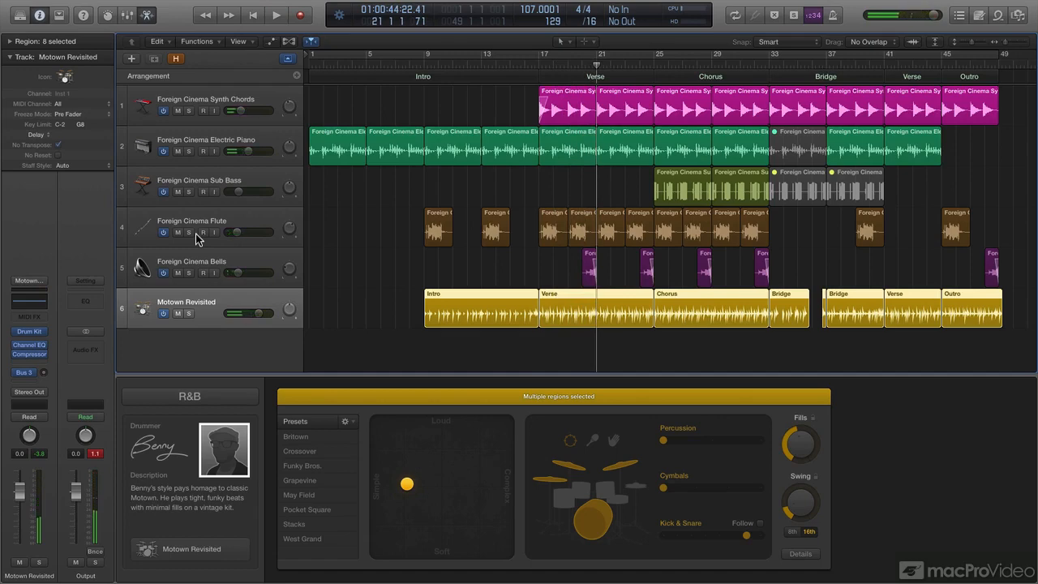
left_click(252, 14)
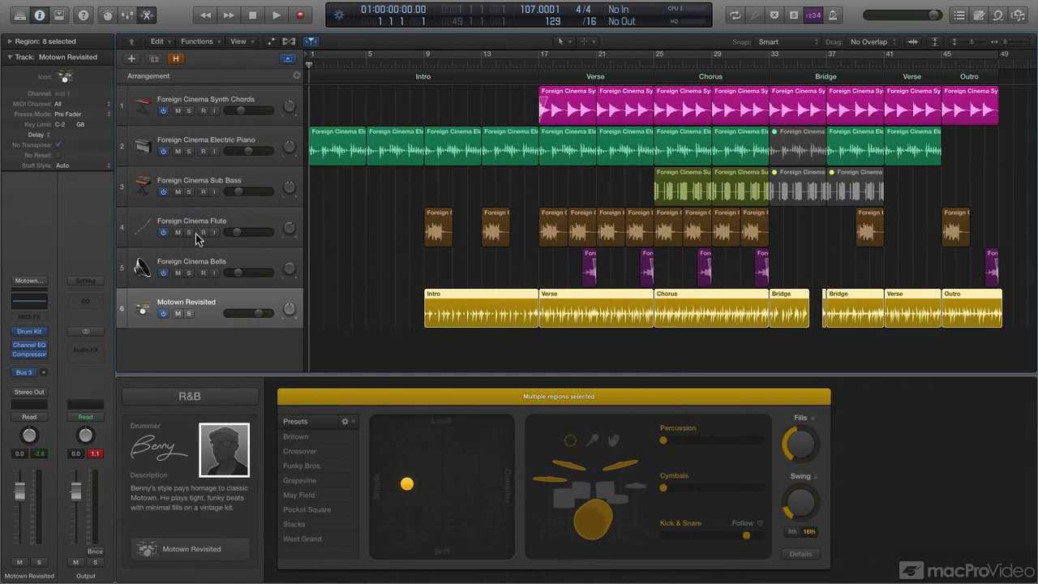
mouse_move(259, 236)
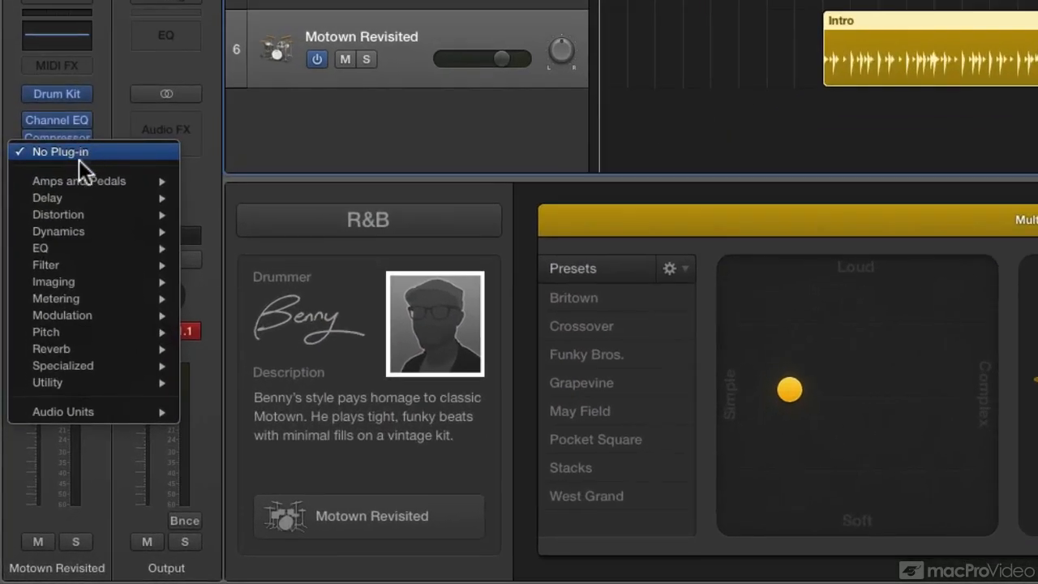
mouse_move(47, 382)
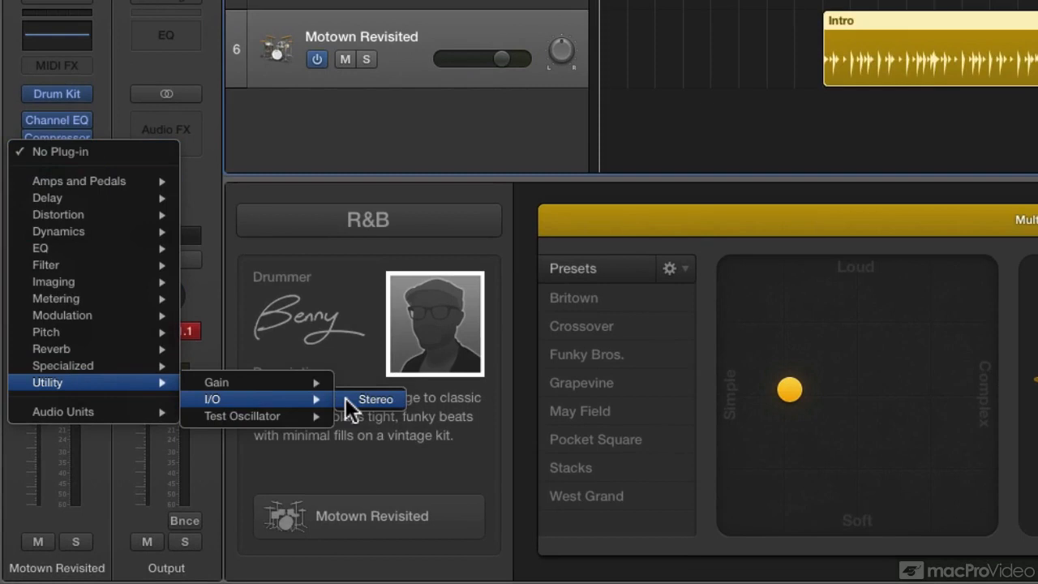
mouse_move(360, 405)
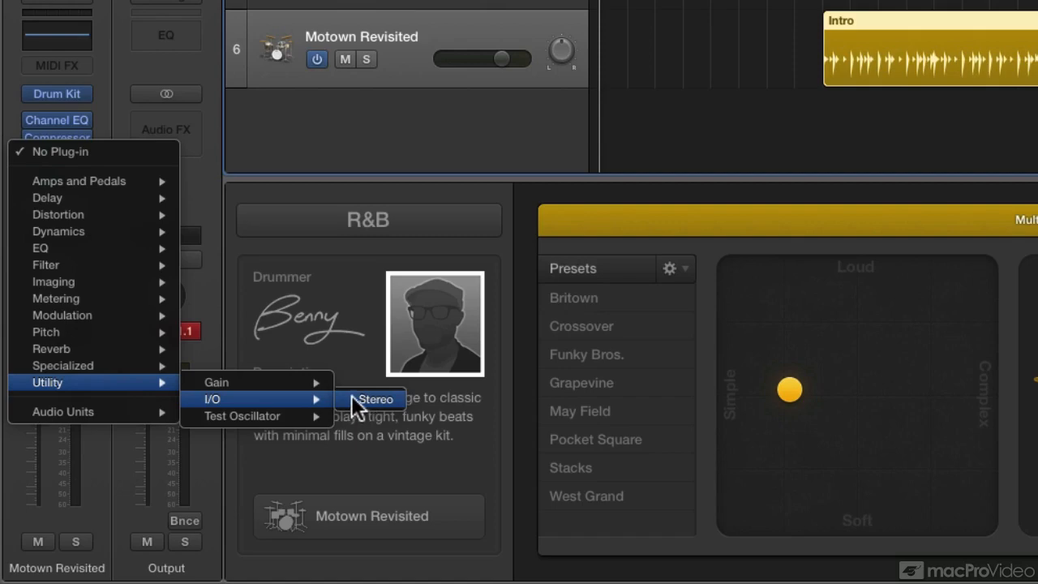
left_click(375, 399)
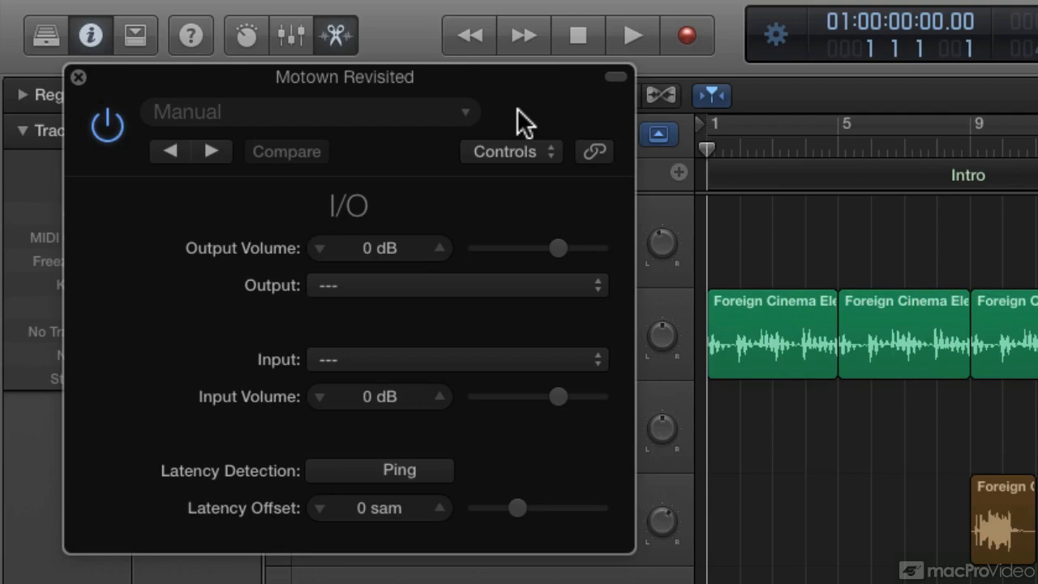
mouse_move(535, 106)
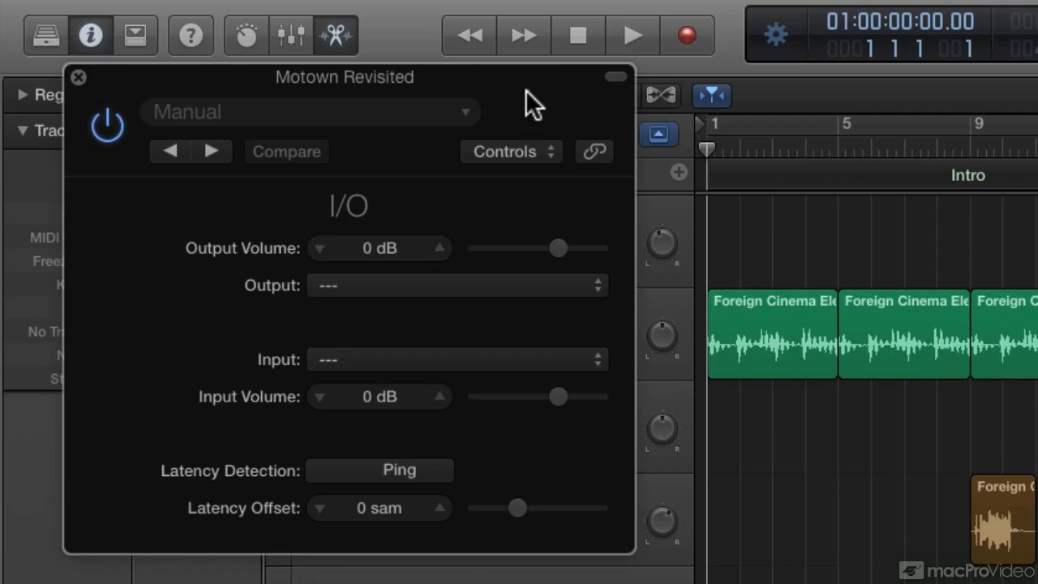
left_click(456, 285)
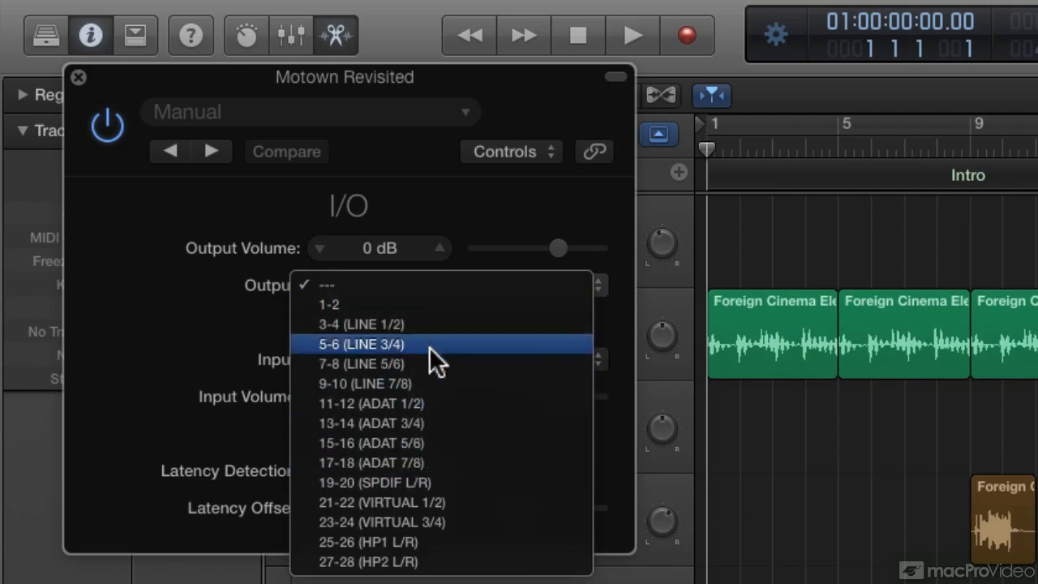
mouse_move(422, 403)
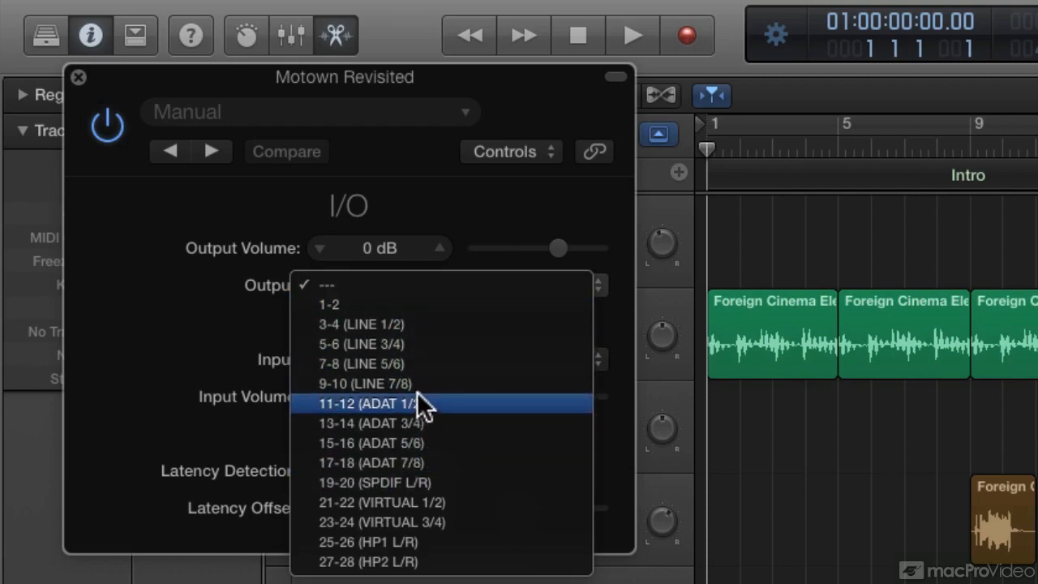
mouse_move(280, 329)
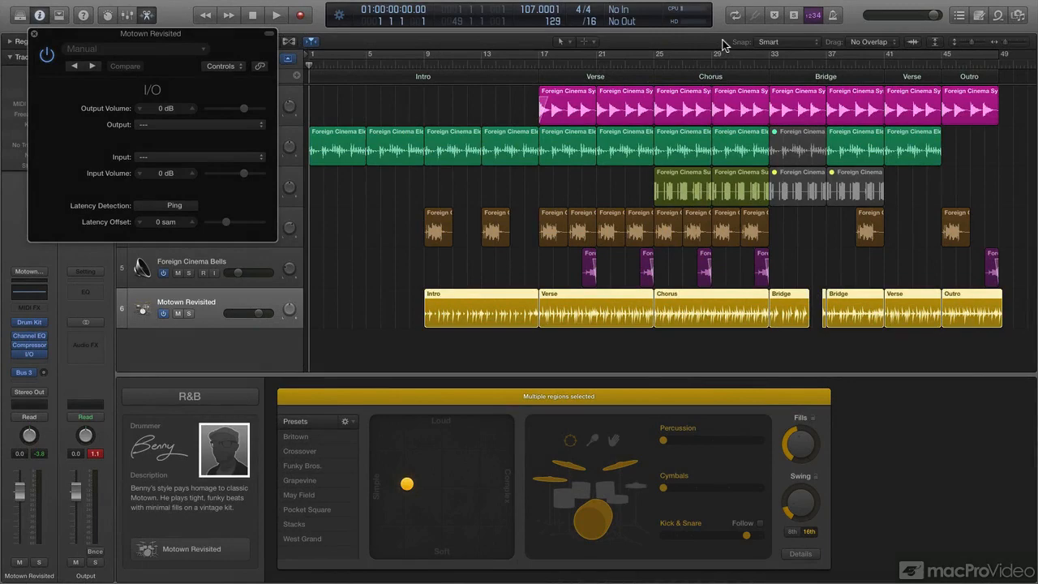
mouse_move(124, 310)
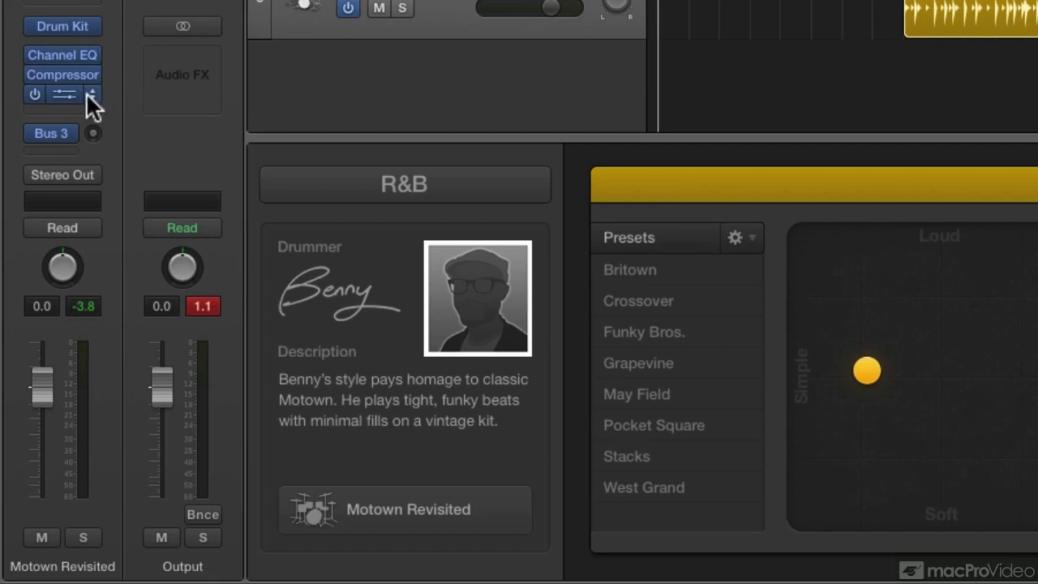
- Set the Motown Revisited I/O slot to No Plug-in, with its window closed
left_click(63, 93)
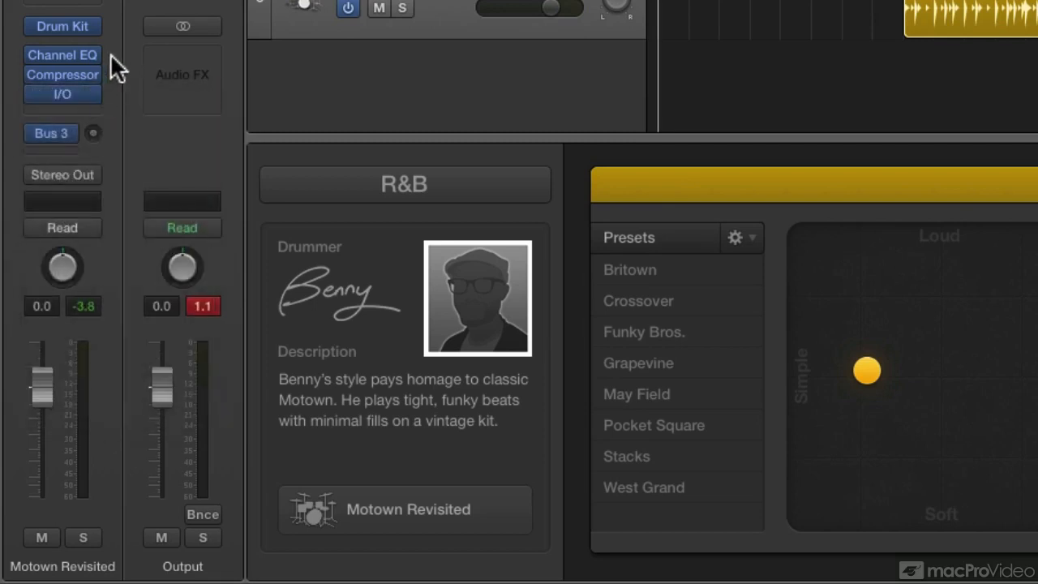
left_click(62, 93)
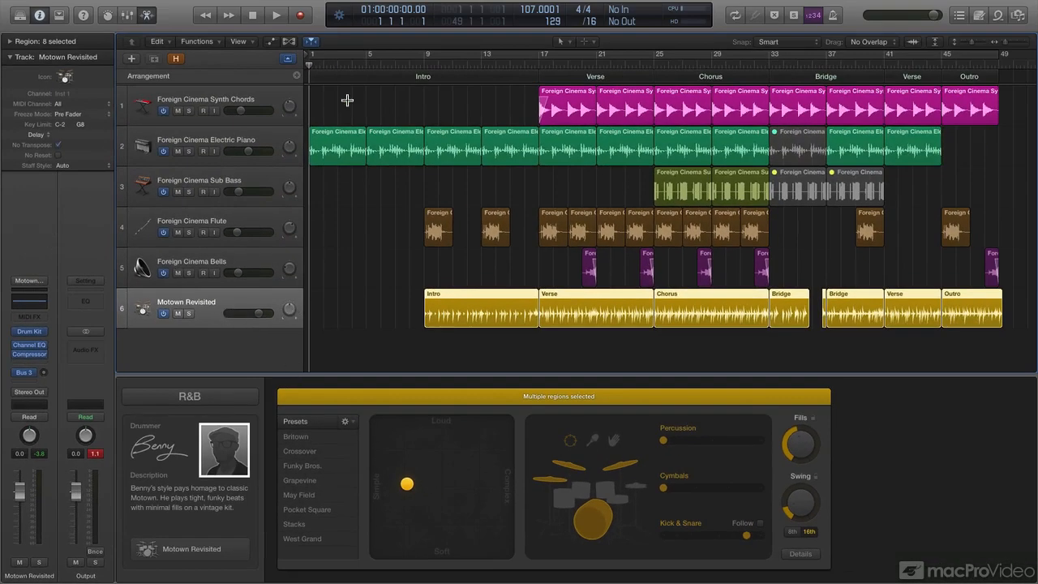
- Close the Drummer editor with the control bar's Editors button
left_click(150, 15)
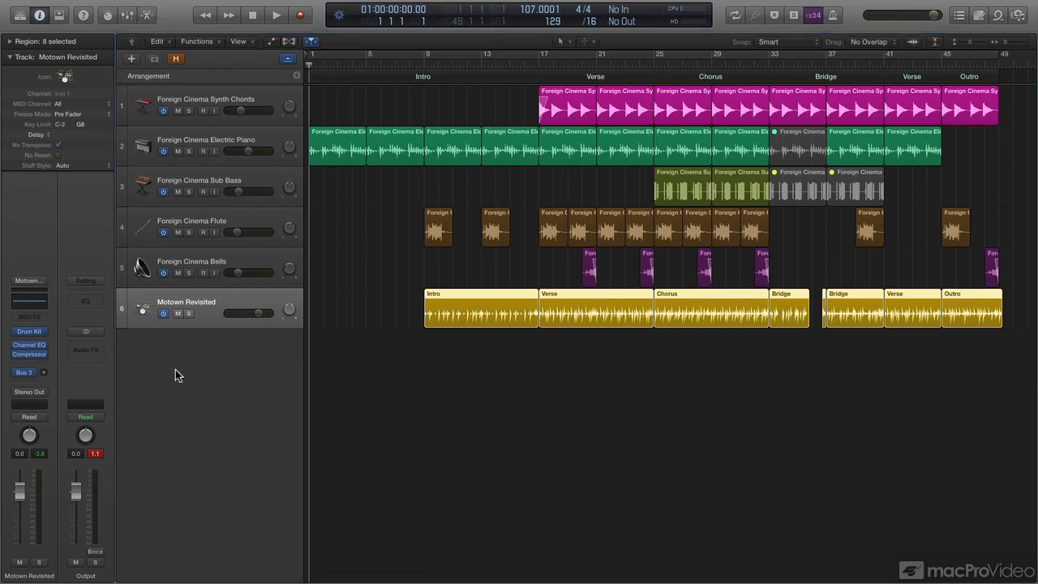
mouse_move(193, 360)
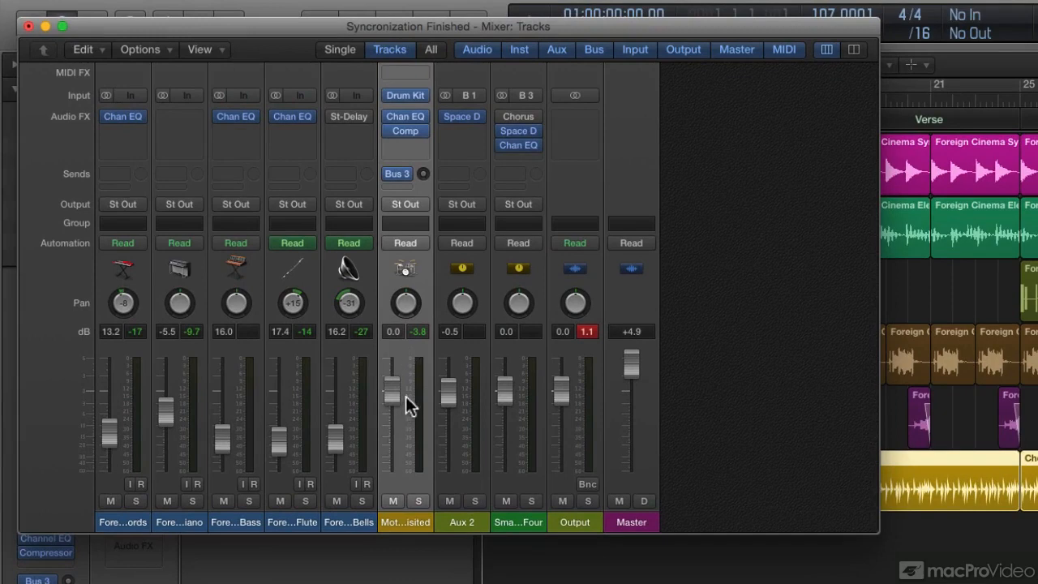
mouse_move(937, 109)
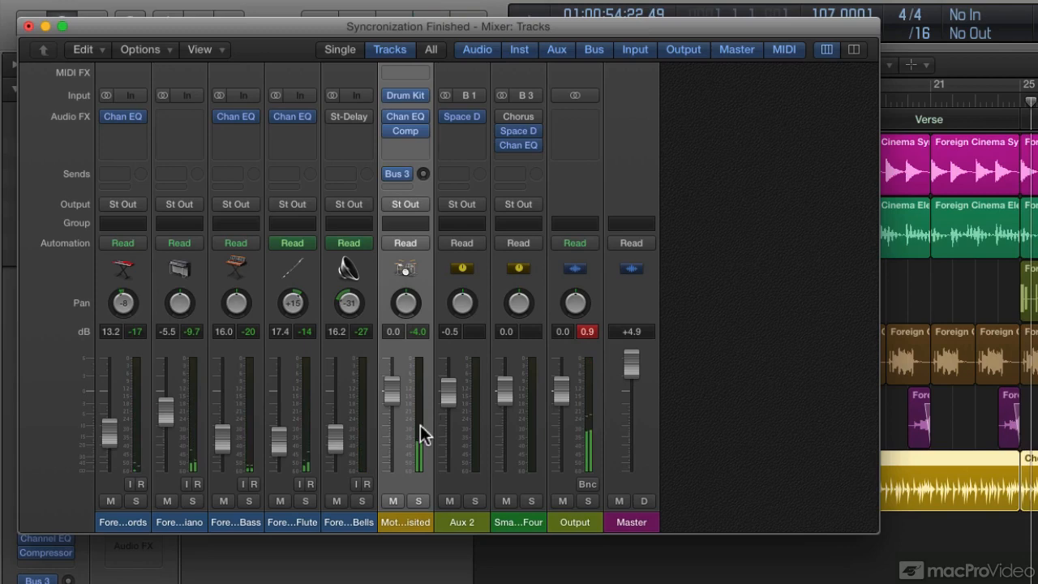
mouse_move(422, 446)
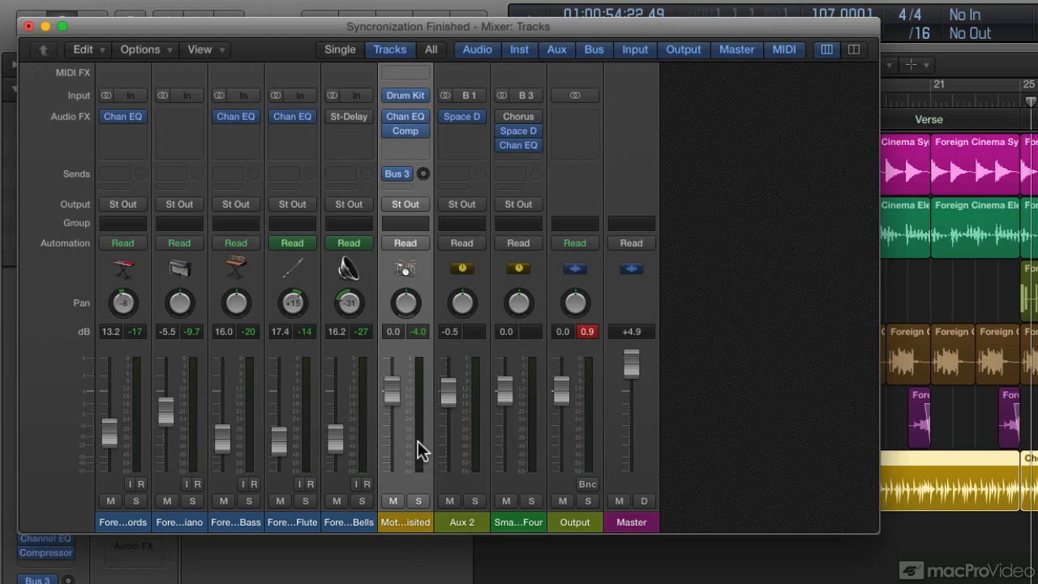
mouse_move(430, 64)
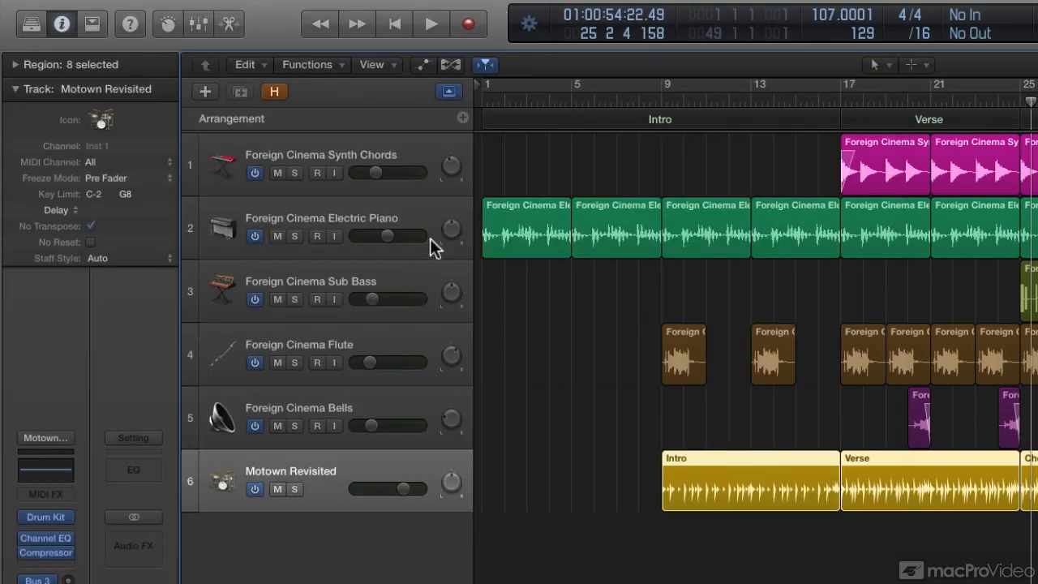
mouse_move(316, 578)
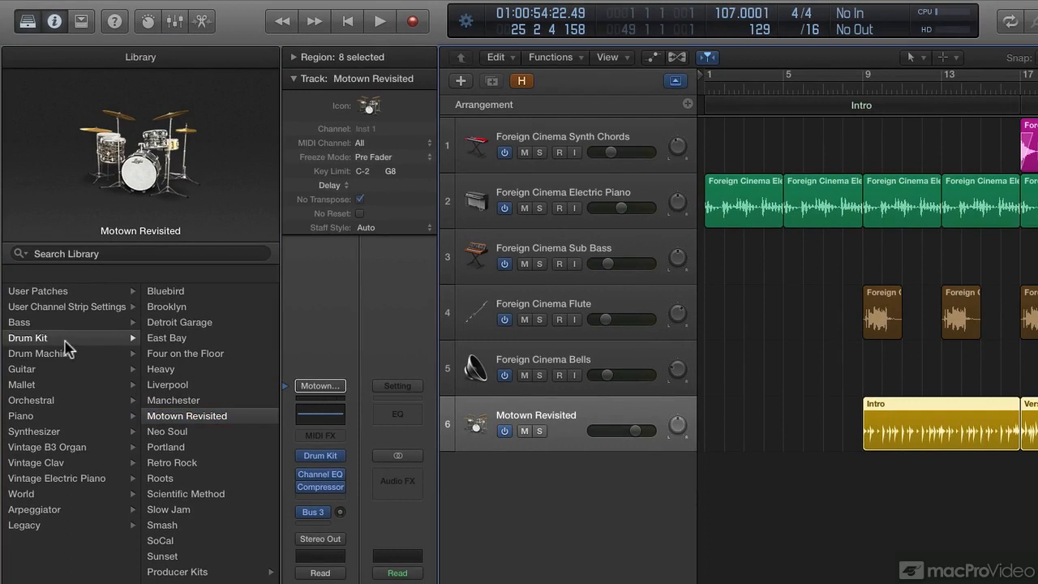
mouse_move(185, 426)
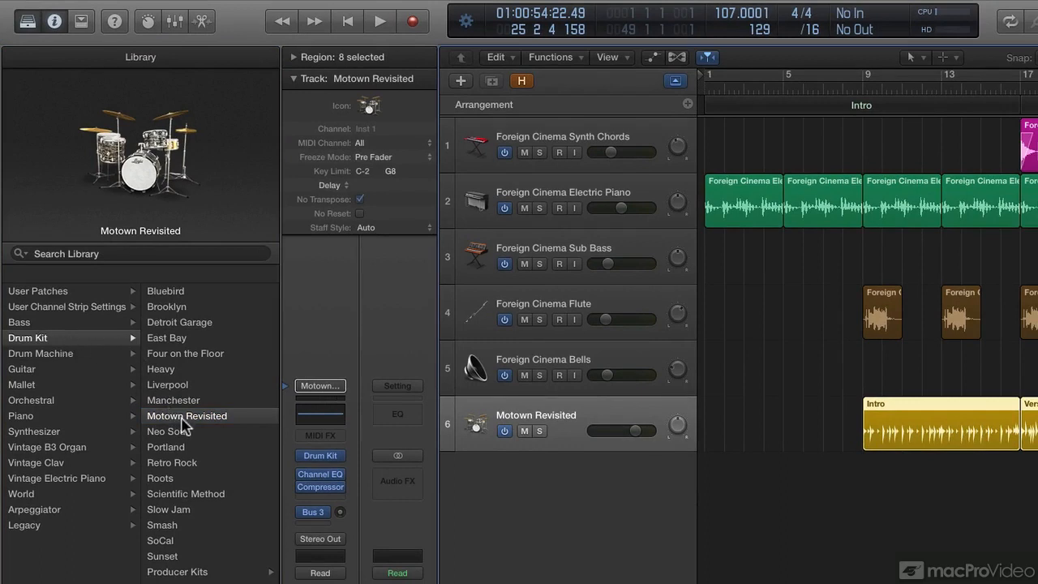
mouse_move(182, 576)
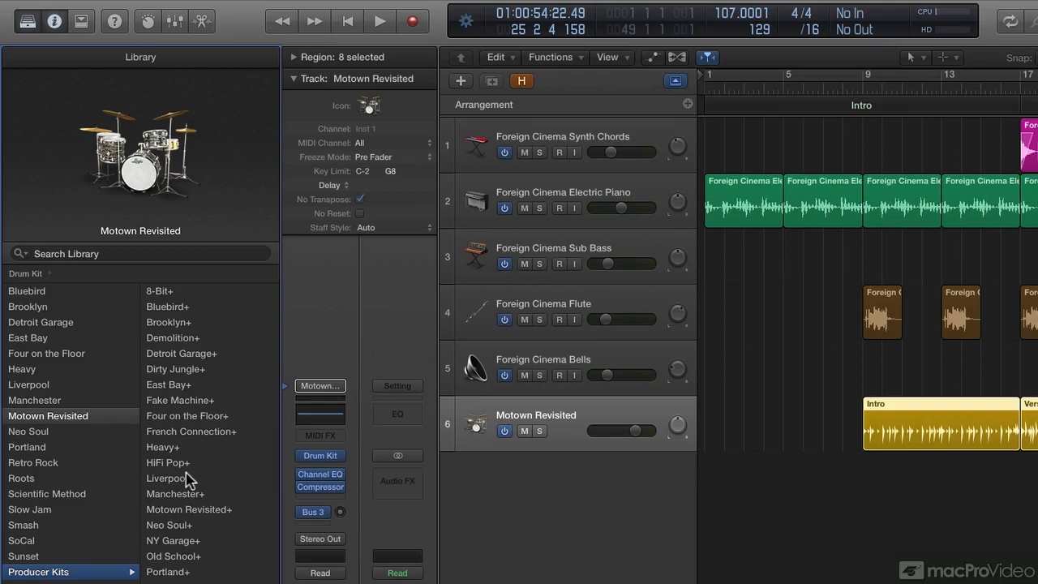
mouse_move(204, 515)
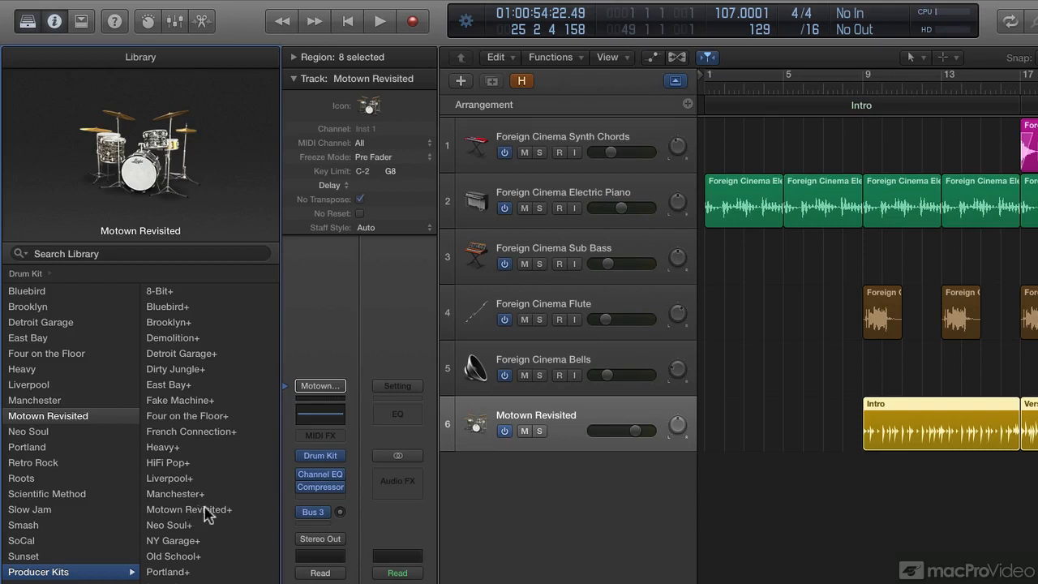
mouse_move(209, 516)
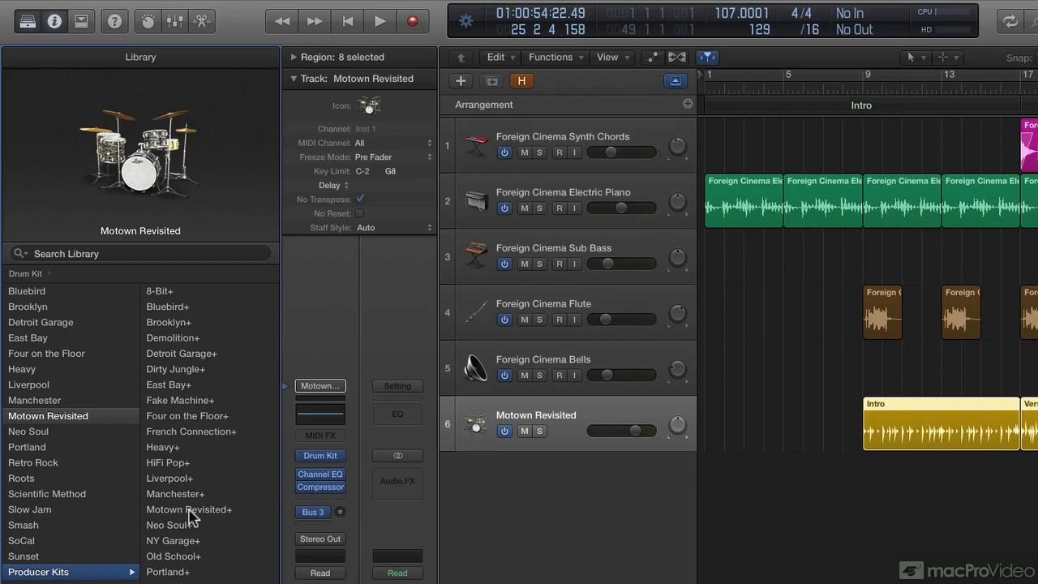
- Load the Motown Revisited+ producer kit onto the Drummer track from the Library
left_click(189, 509)
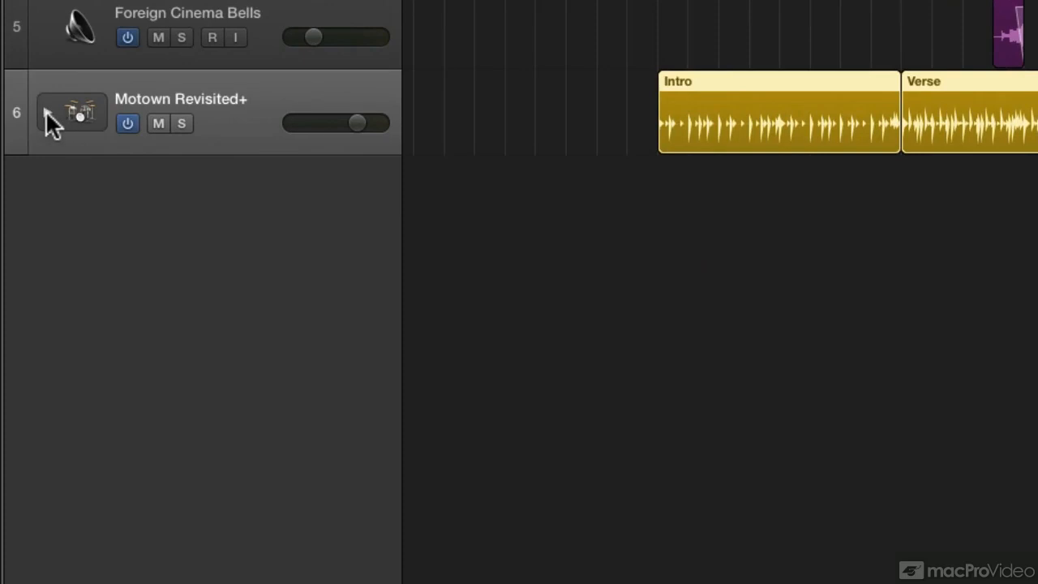
- Expand the Motown Revisited+ stack and scroll through its Overheads, Kick and Snare subtracks
left_click(47, 111)
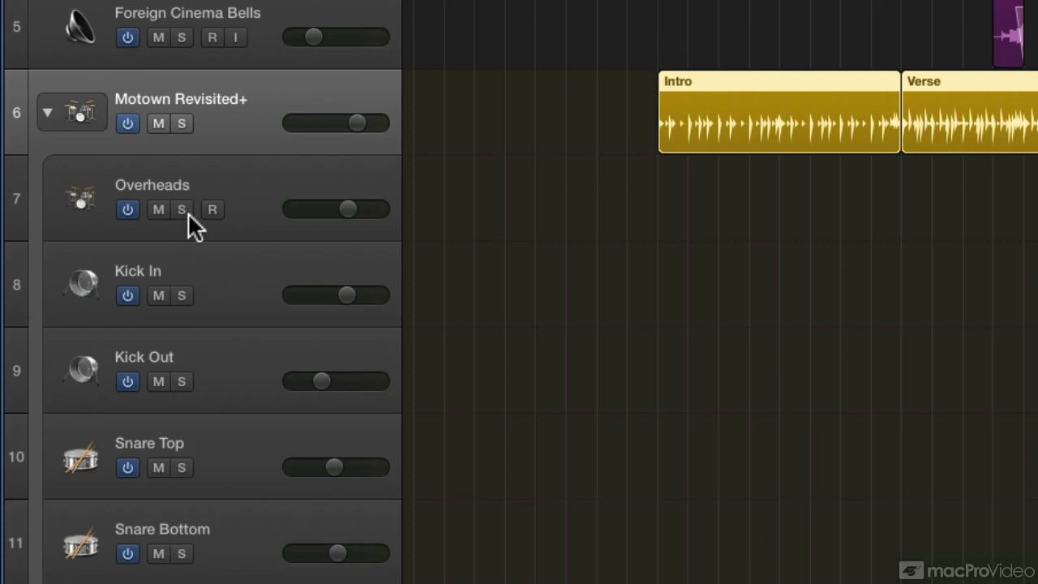
scroll("down", 3)
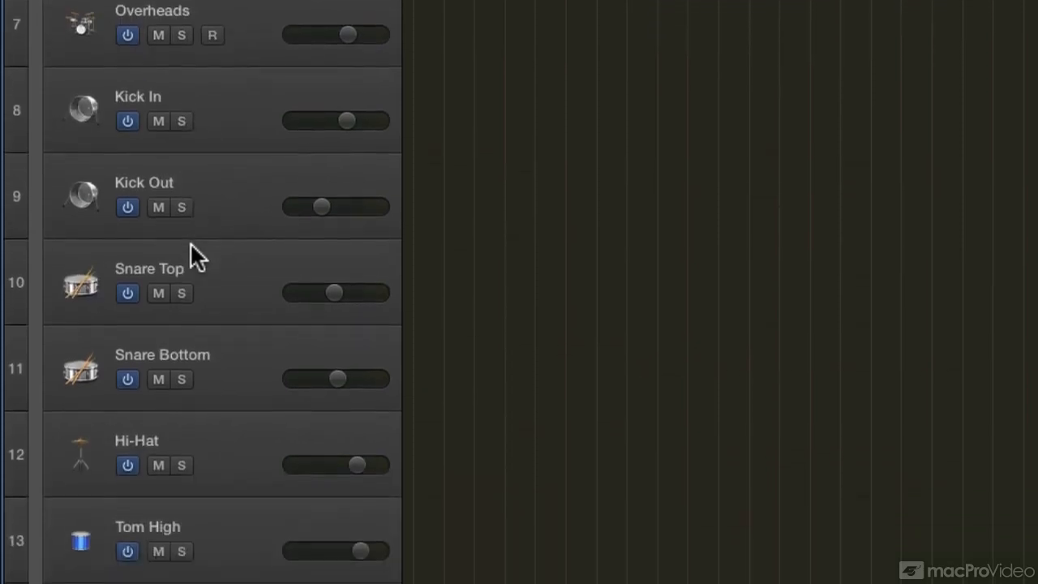
scroll("down", 3)
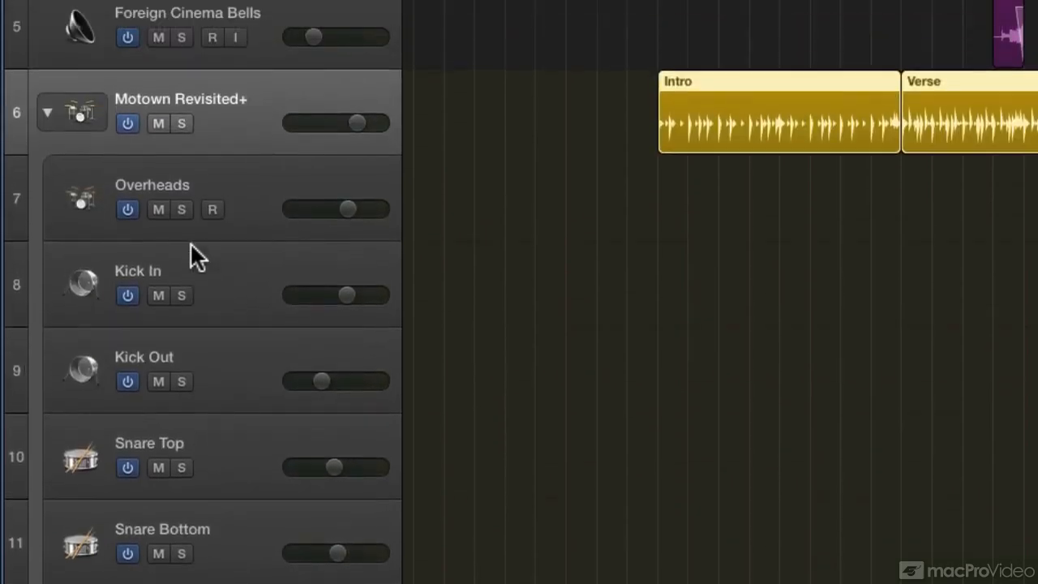
left_click(47, 112)
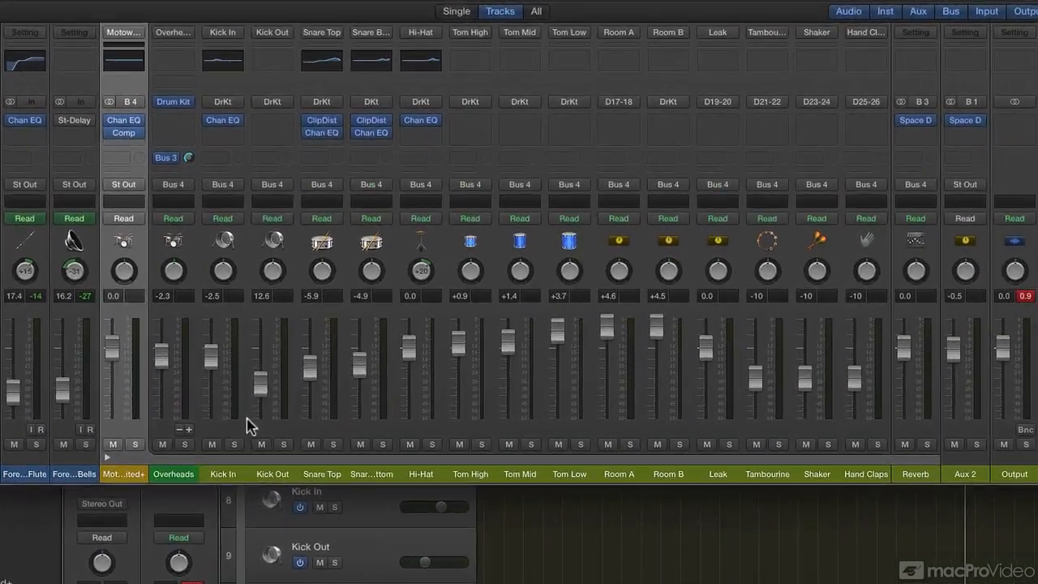
mouse_move(250, 482)
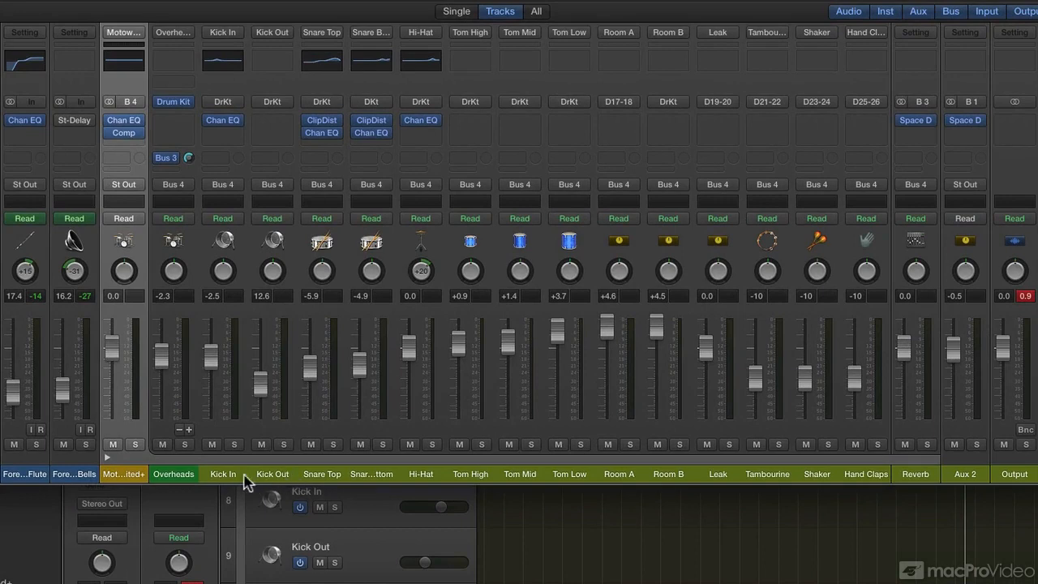
mouse_move(365, 482)
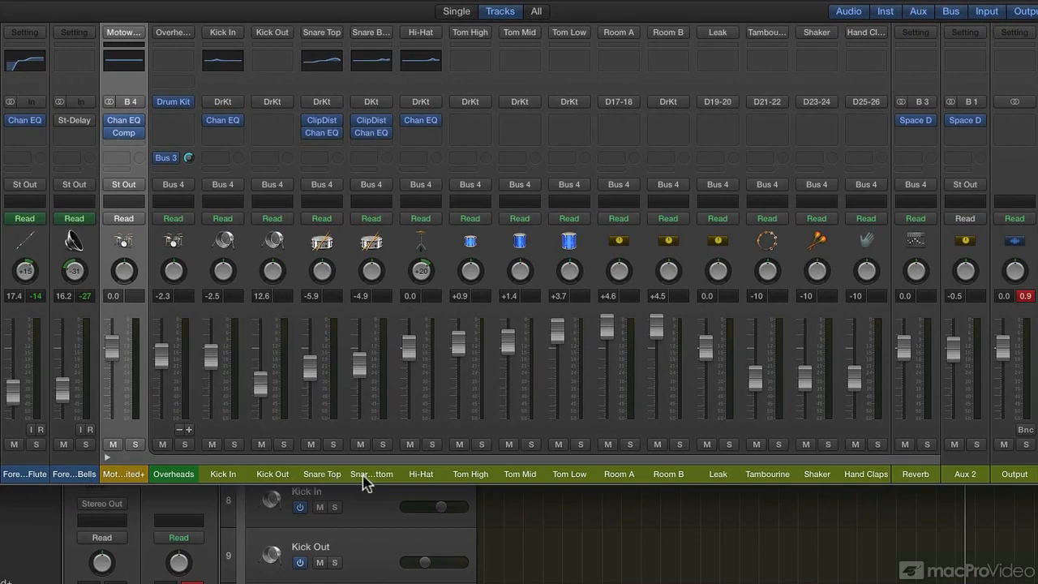
mouse_move(490, 484)
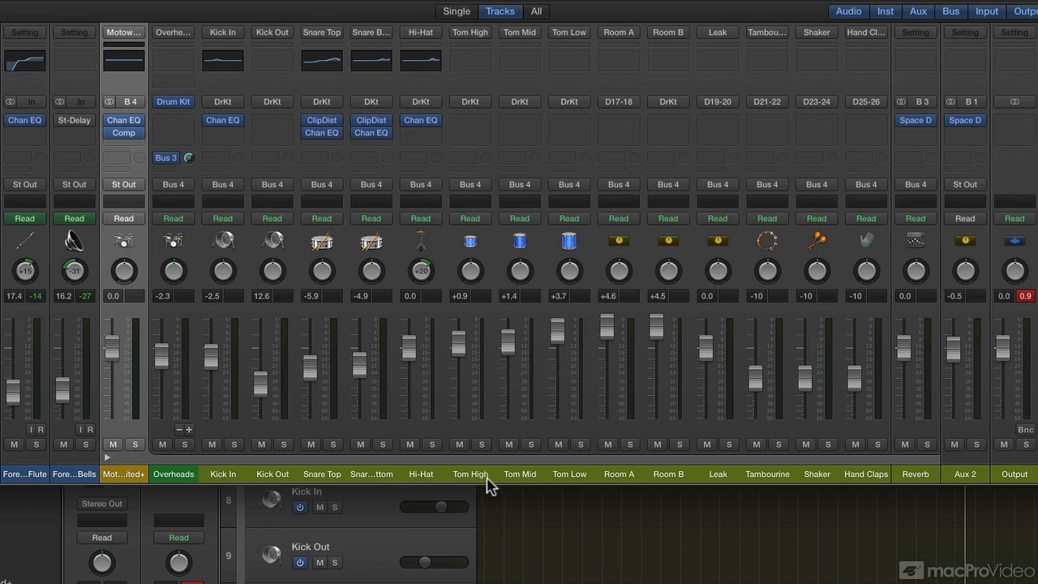
mouse_move(644, 483)
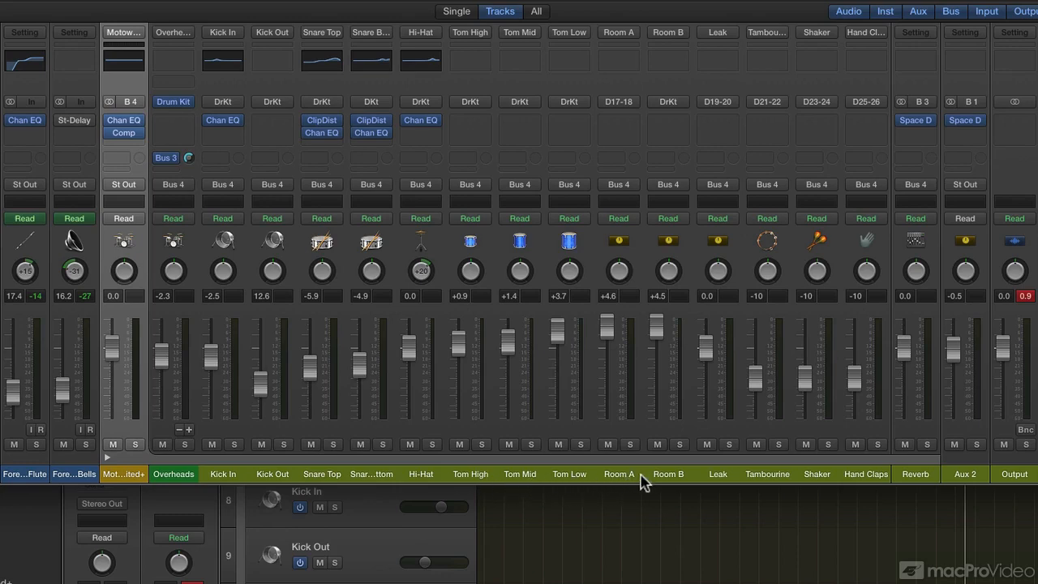
mouse_move(827, 481)
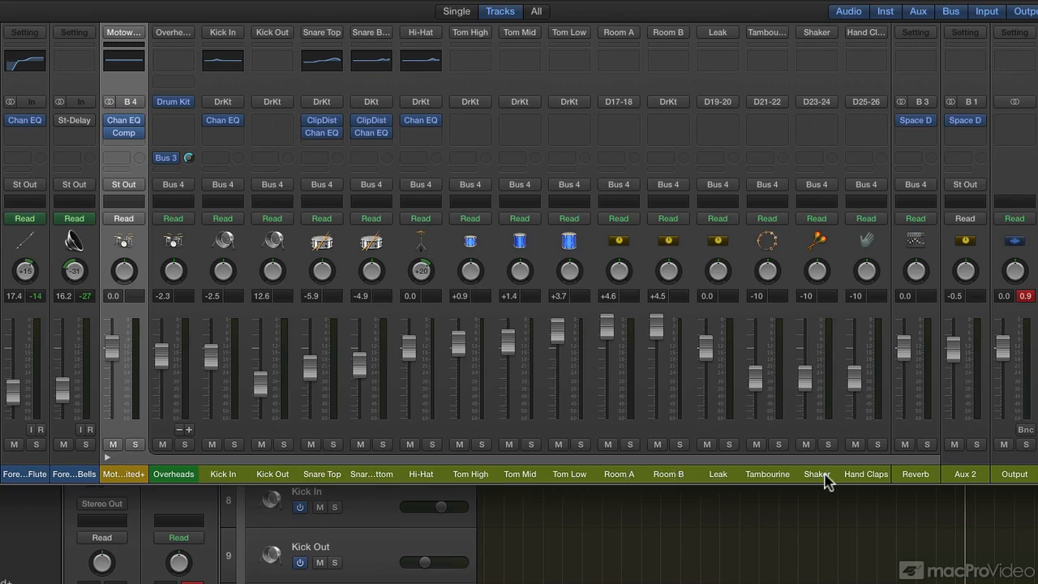
mouse_move(911, 480)
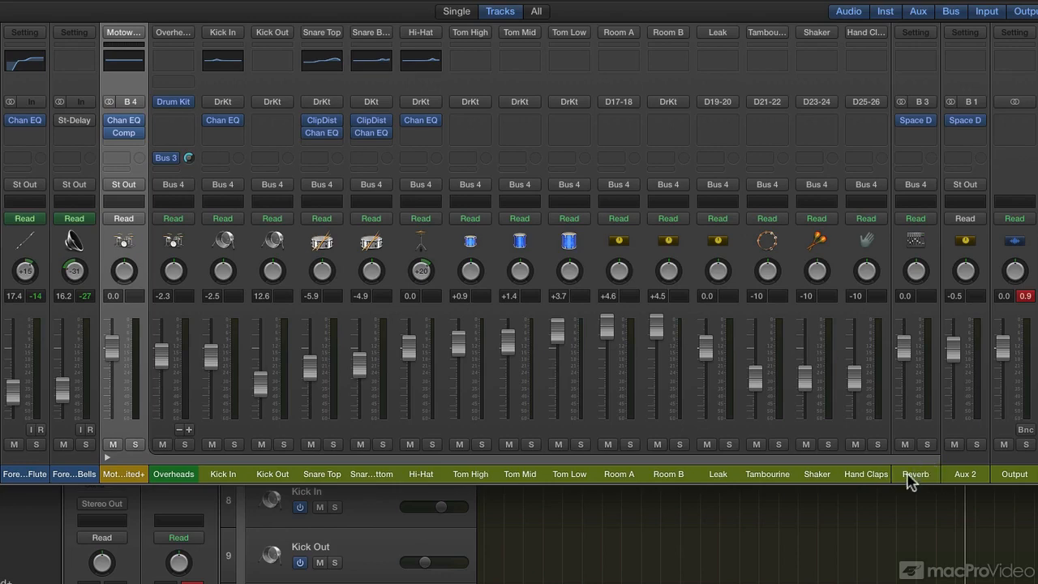
mouse_move(862, 401)
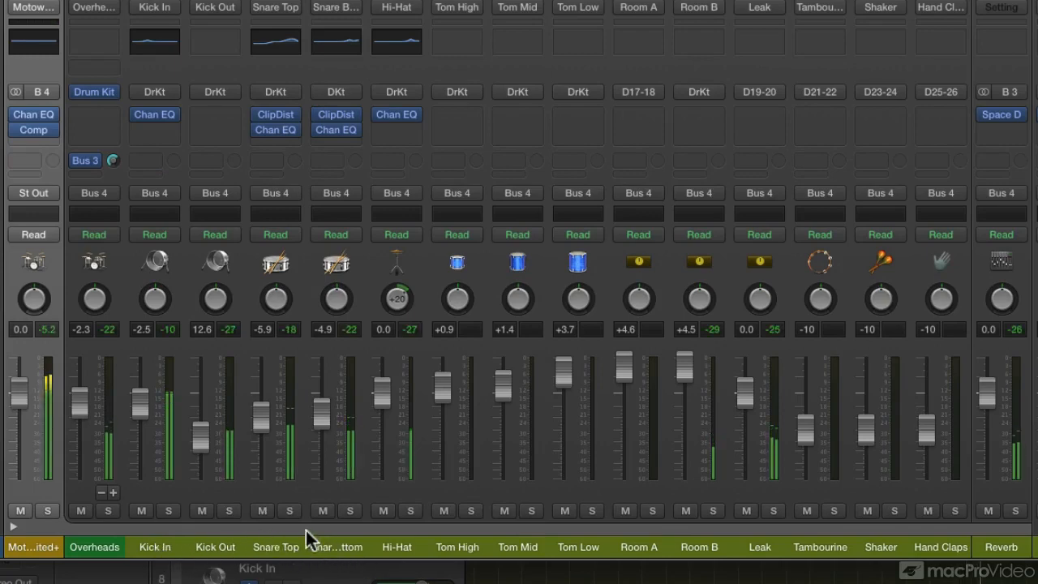
left_click(290, 510)
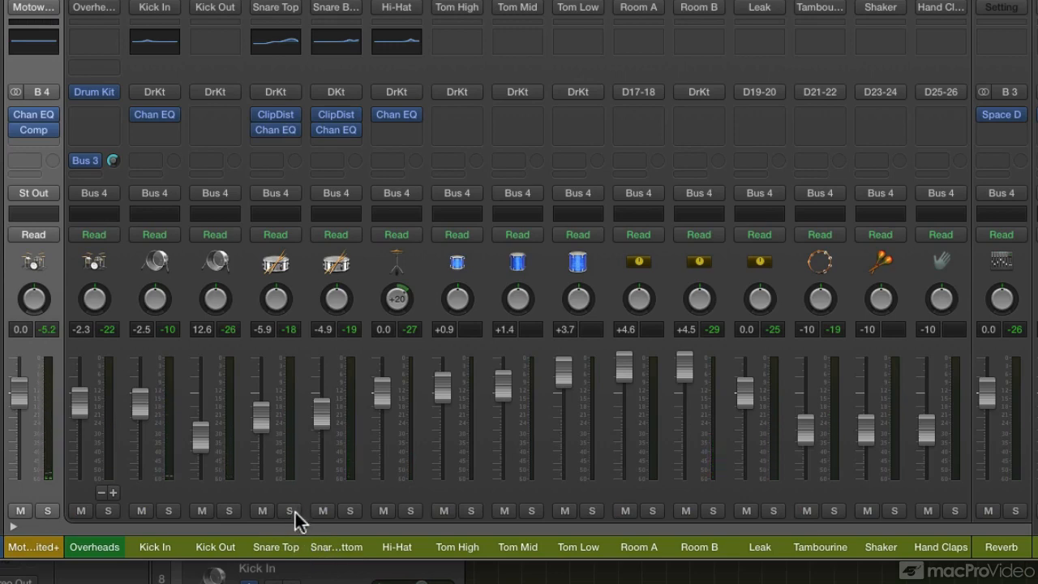
mouse_move(304, 456)
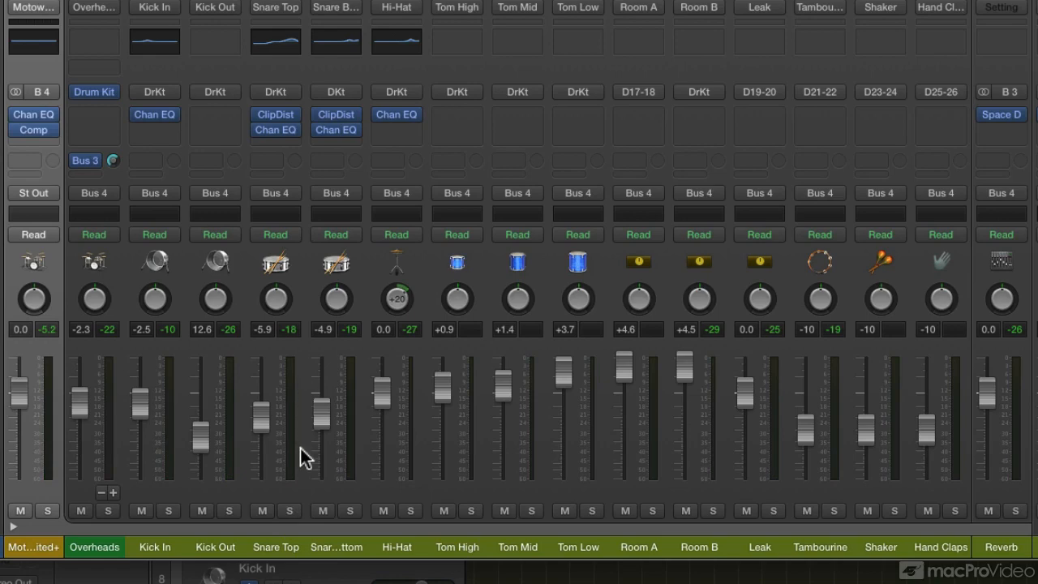